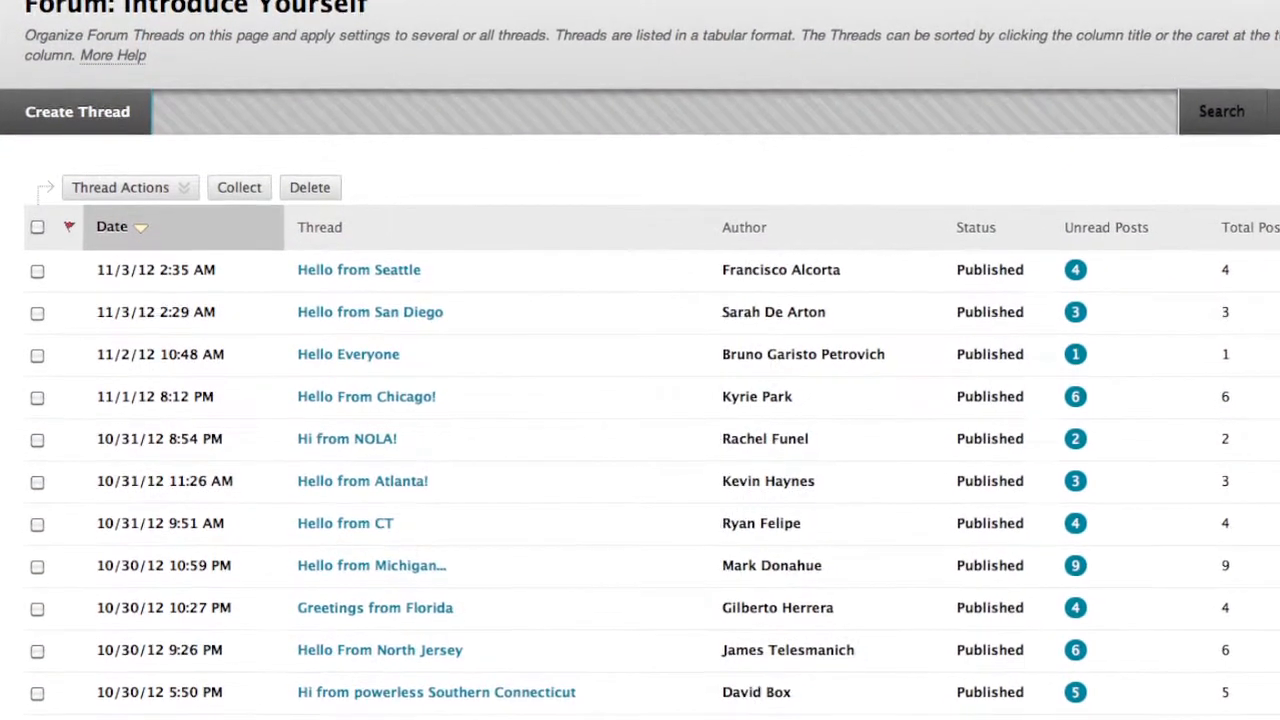
Select Session 1 in the Archived Live Classroom module's Table of Contents
{"action": "scroll", "scroll_direction": "down", "scroll_amount": 3}
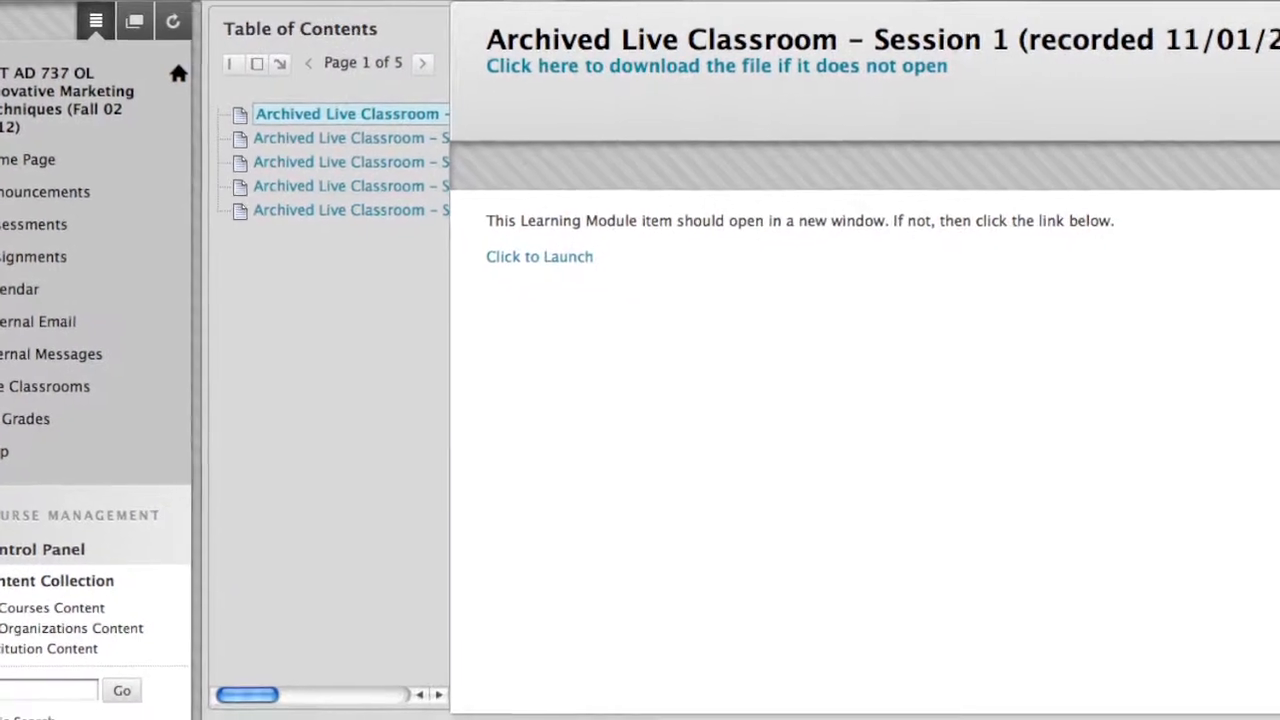
{"action": "left_click", "coordinate": [540, 256]}
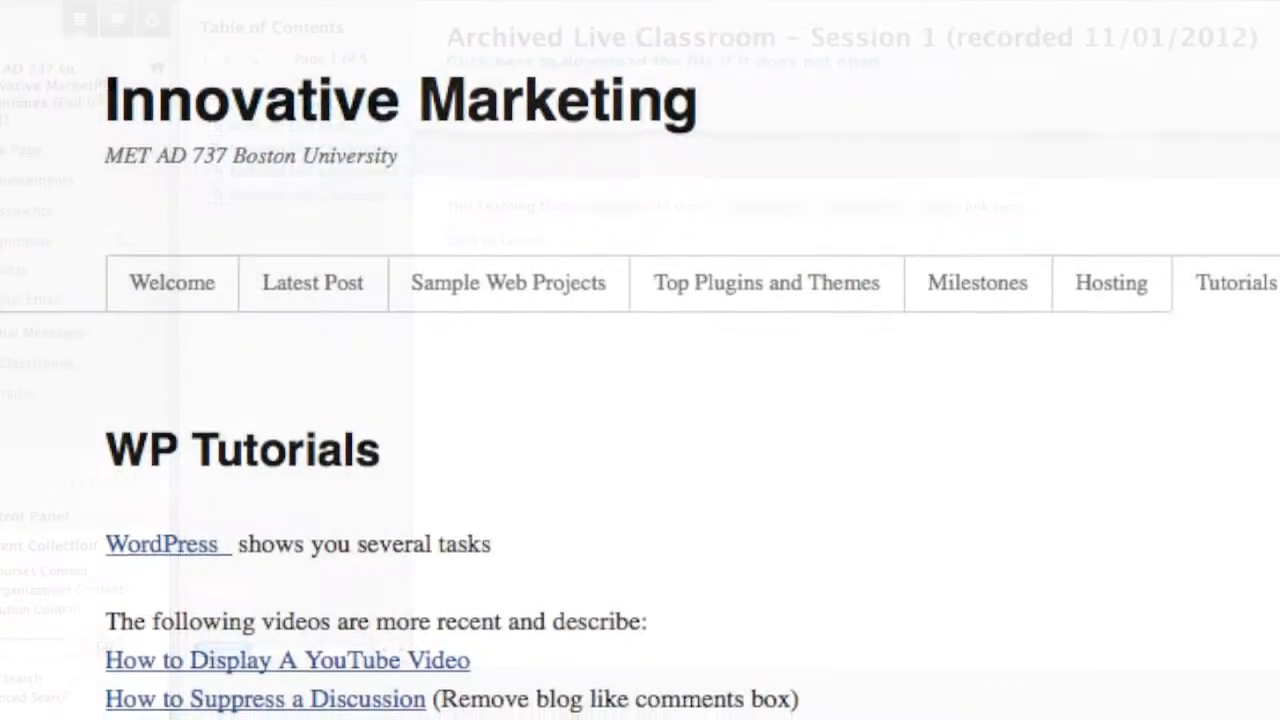
Scroll through the tutorial video links on the WP Tutorials page
{"action": "scroll", "scroll_direction": "down", "scroll_amount": 3}
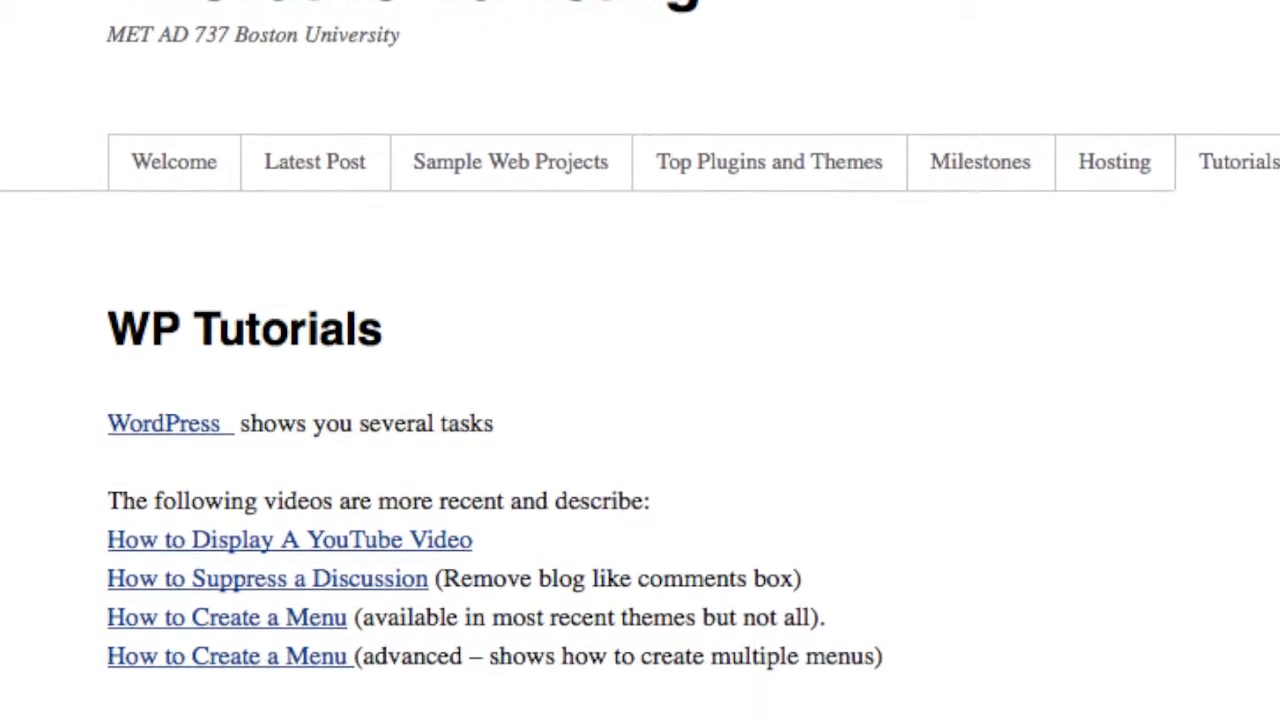
{"action": "scroll", "scroll_direction": "down", "scroll_amount": 3}
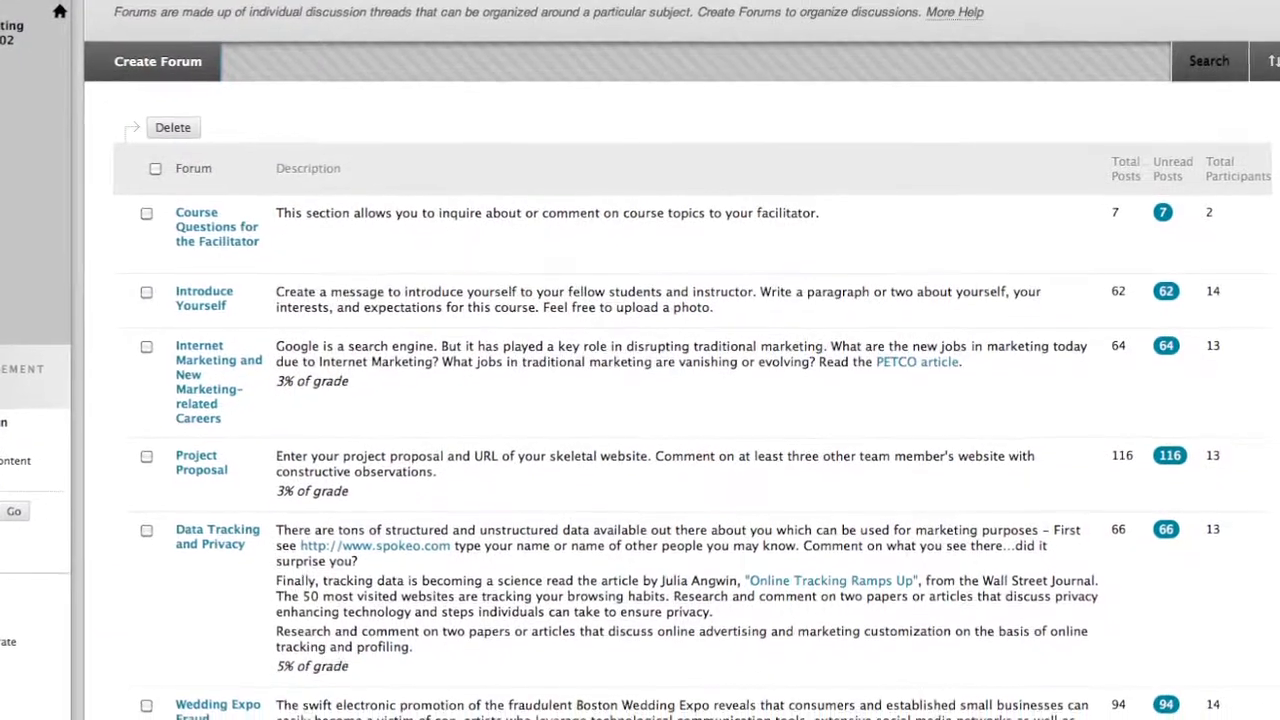
Scroll up the Discussion Board to view forums like Introduce Yourself and Project Proposal
{"action": "scroll", "scroll_direction": "up", "scroll_amount": 3}
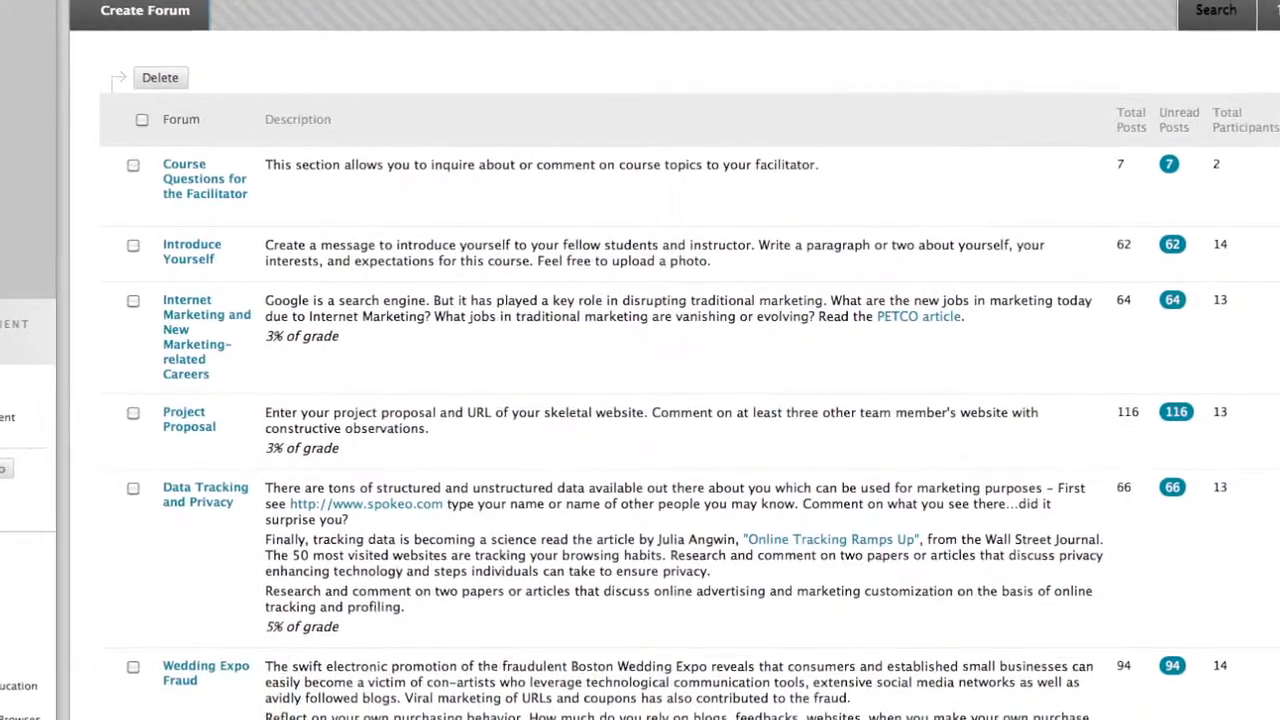